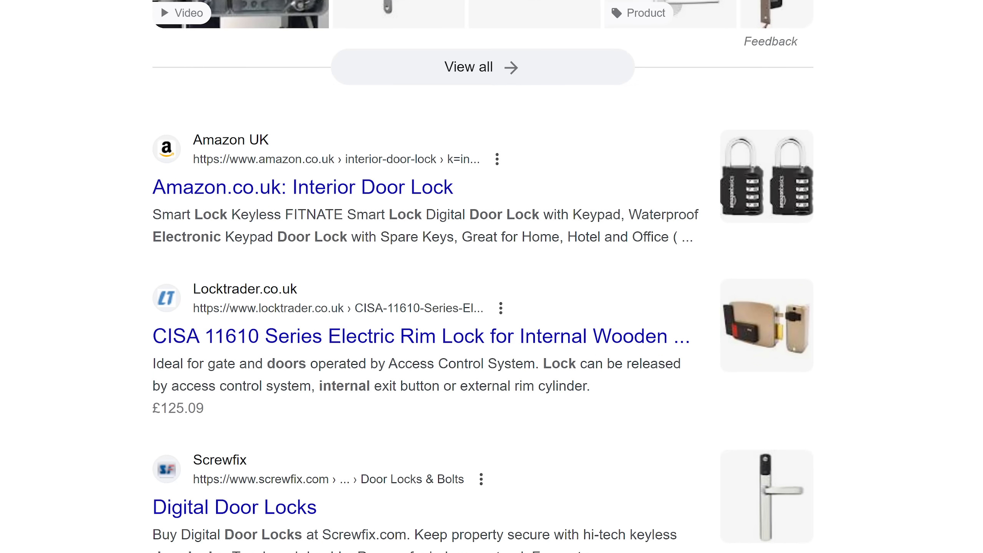
scroll("down", 3)
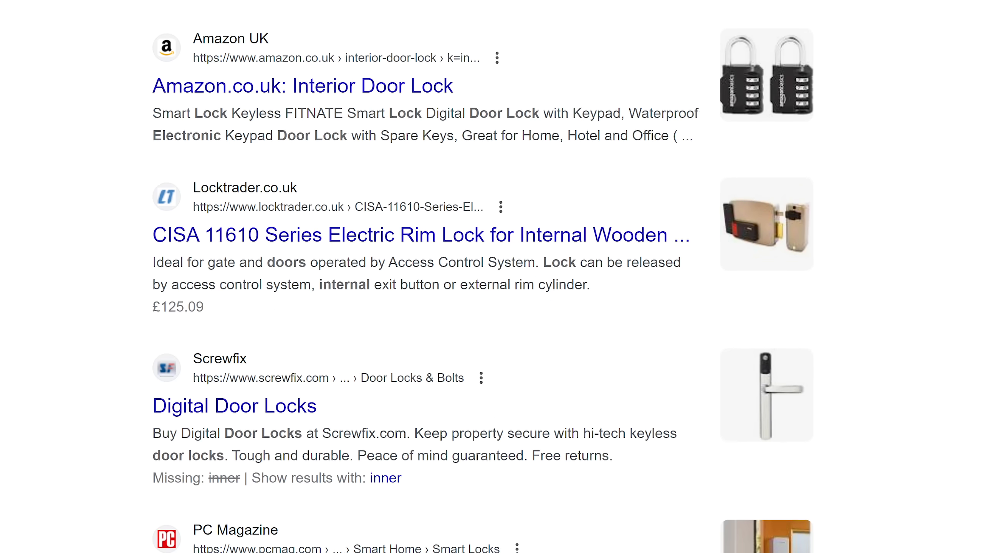
scroll("down", 3)
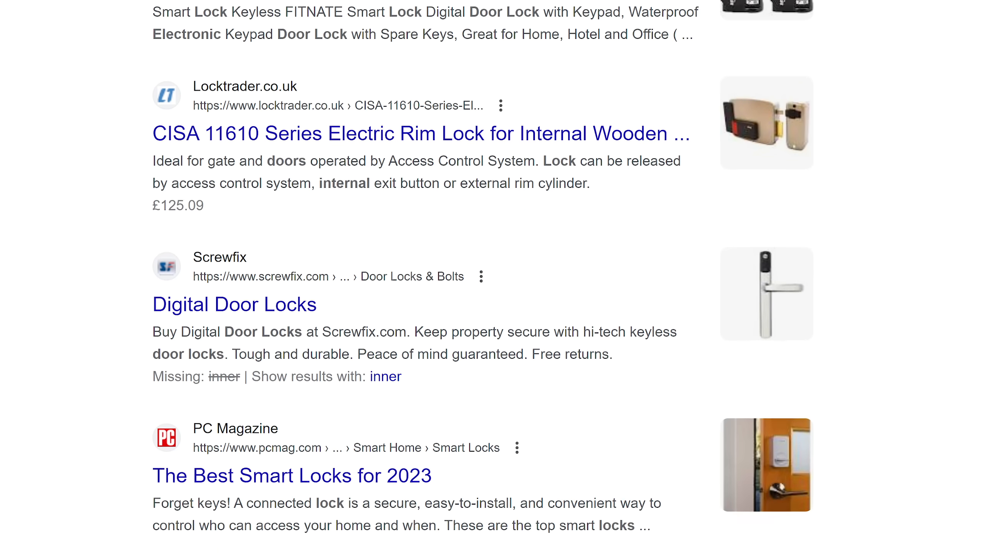
scroll("down", 3)
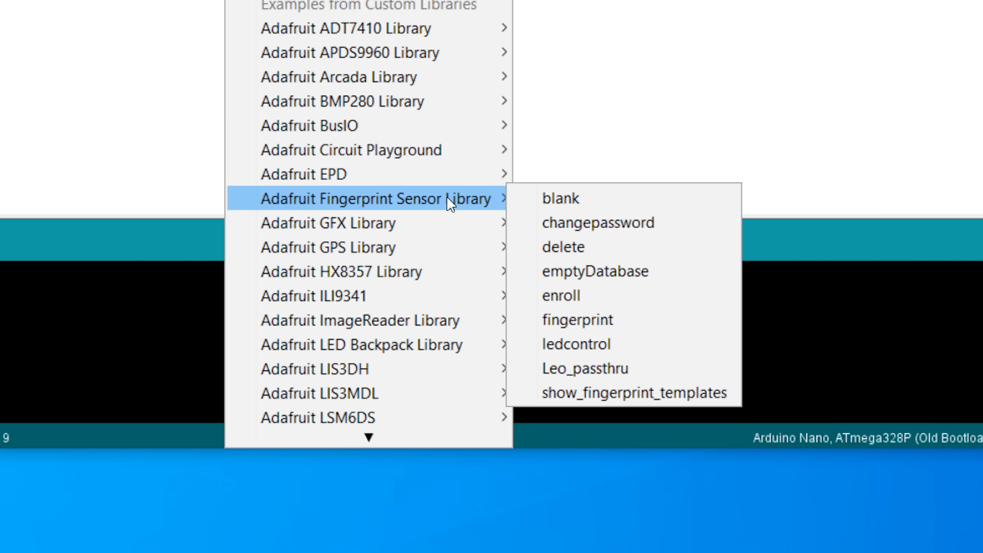
mouse_move(590, 295)
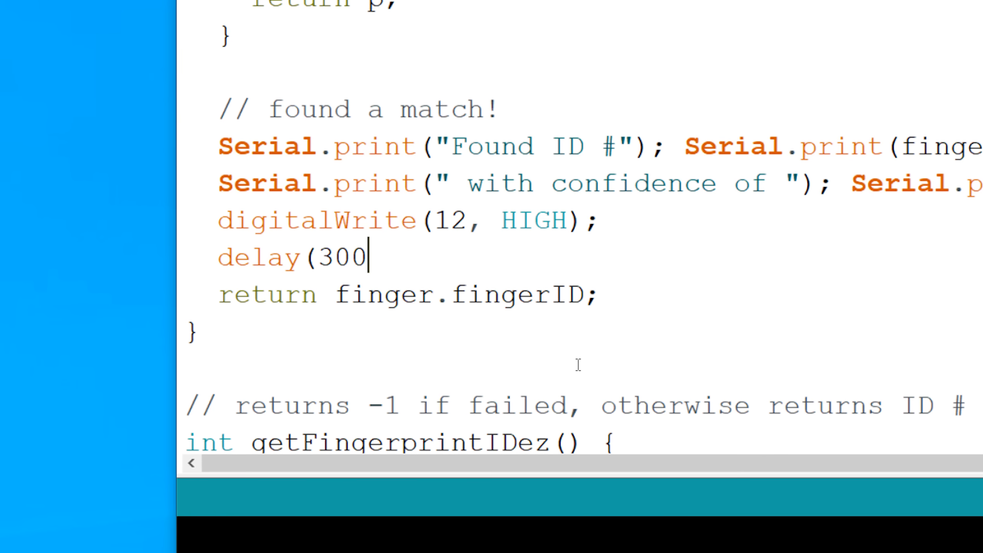
type("0);")
type("digitalWrite(1")
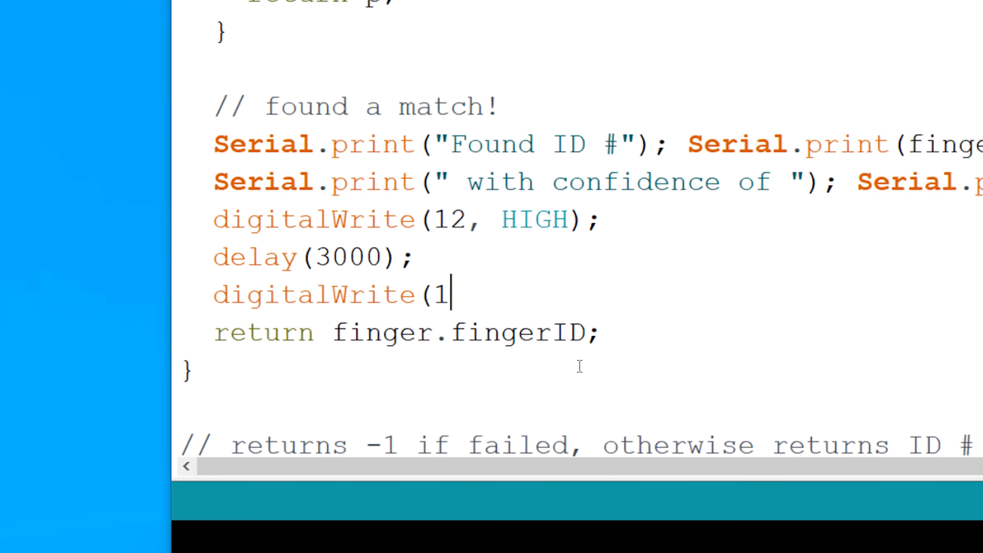
type("2, LOW);")
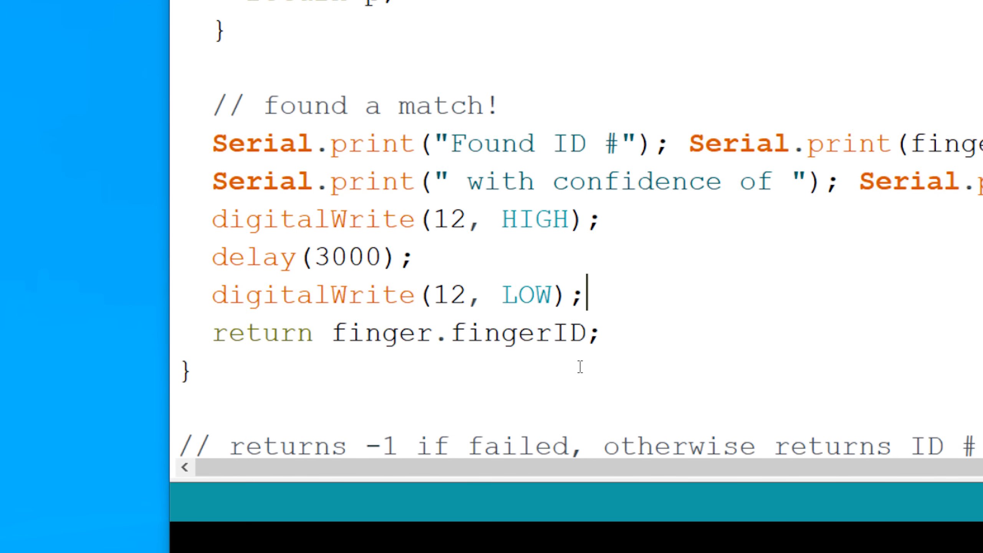